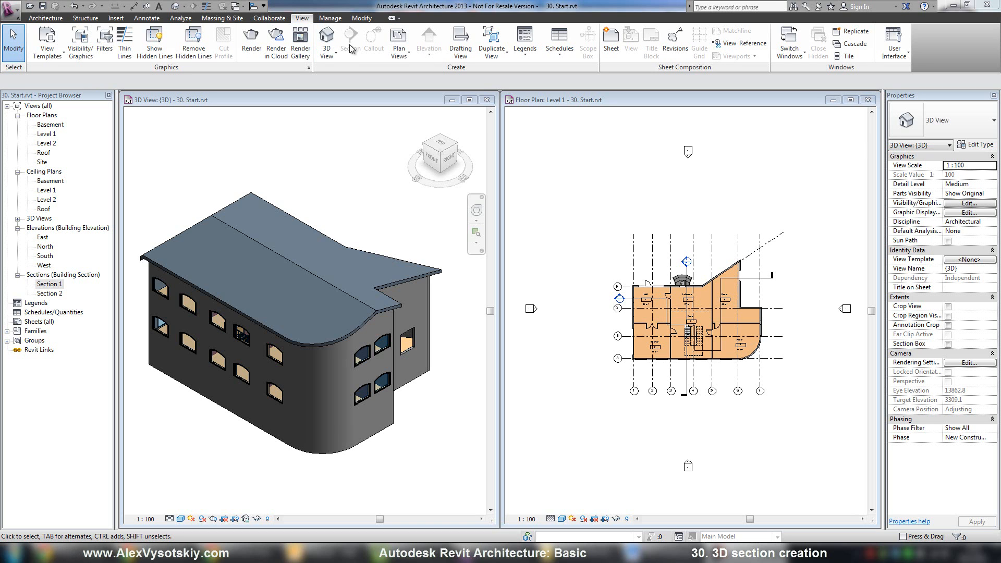
# - Enable Section Box in the 3D view's Extents properties and select its outline
pyautogui.click(306, 145)
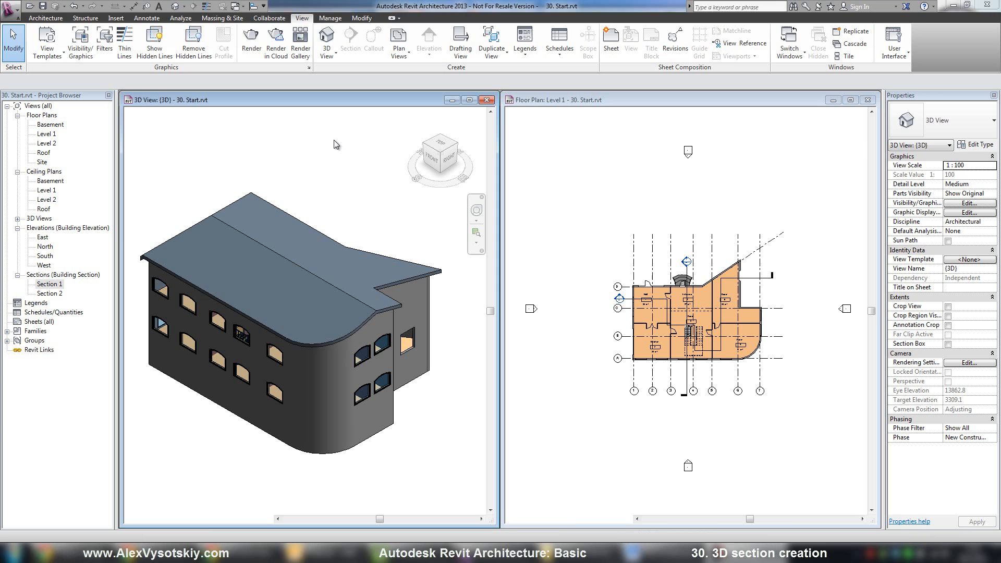
pyautogui.moveTo(274, 142)
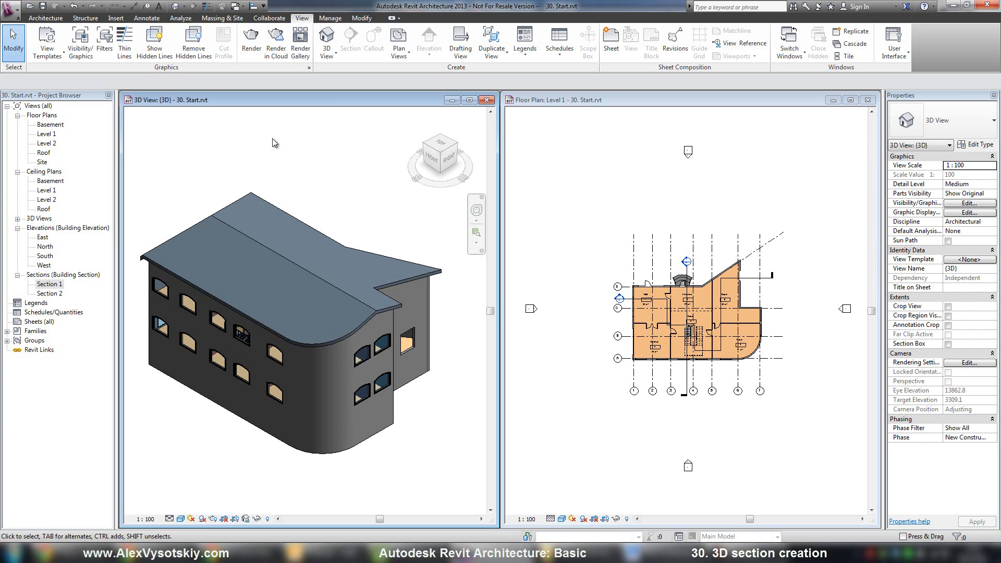
pyautogui.moveTo(291, 192)
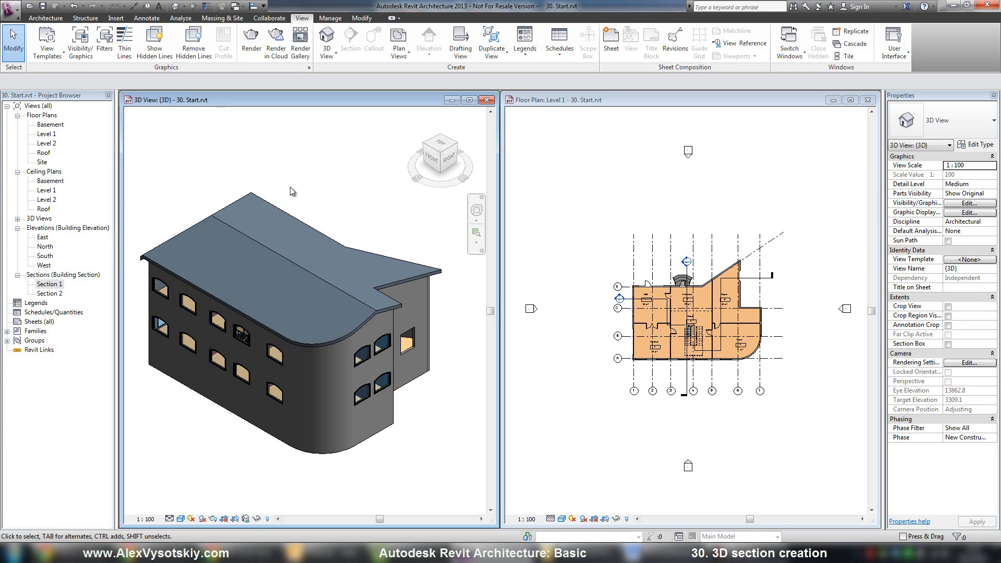
pyautogui.moveTo(410, 428)
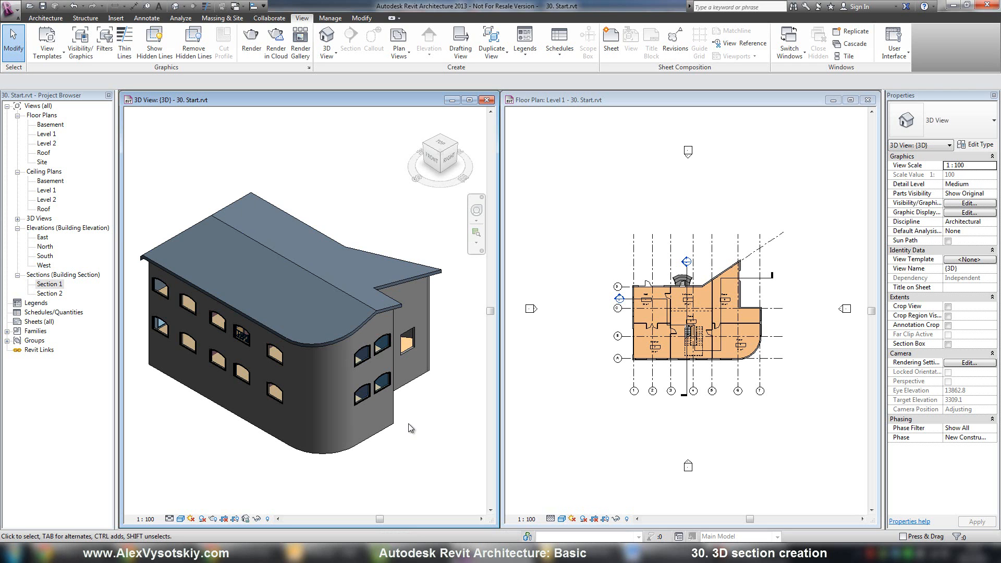
pyautogui.click(219, 303)
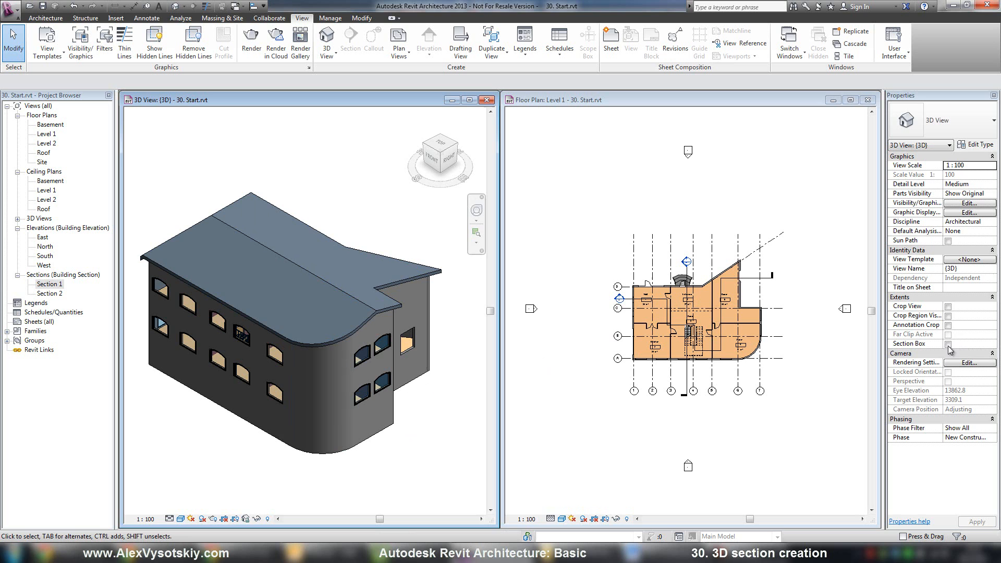
pyautogui.click(963, 343)
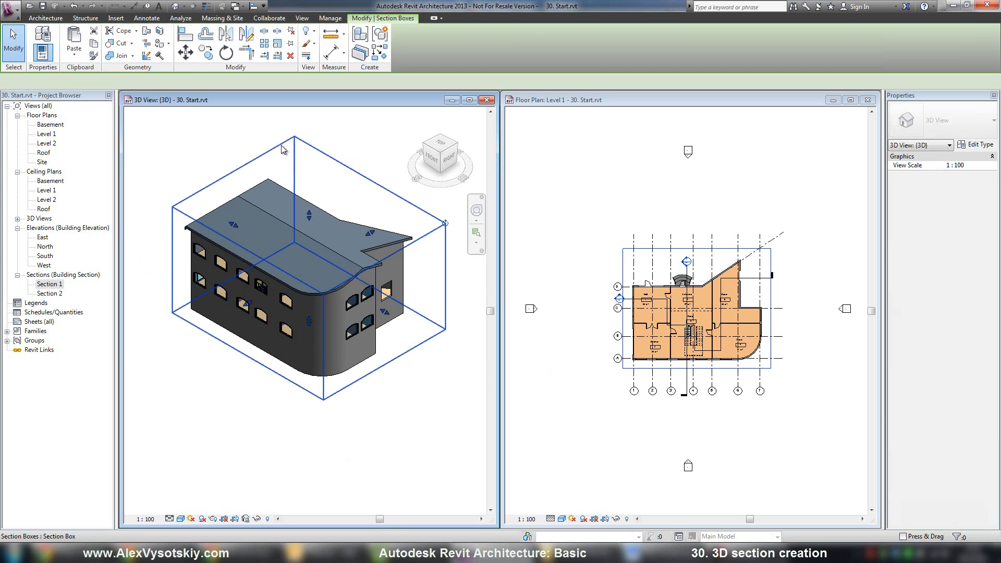
pyautogui.click(271, 147)
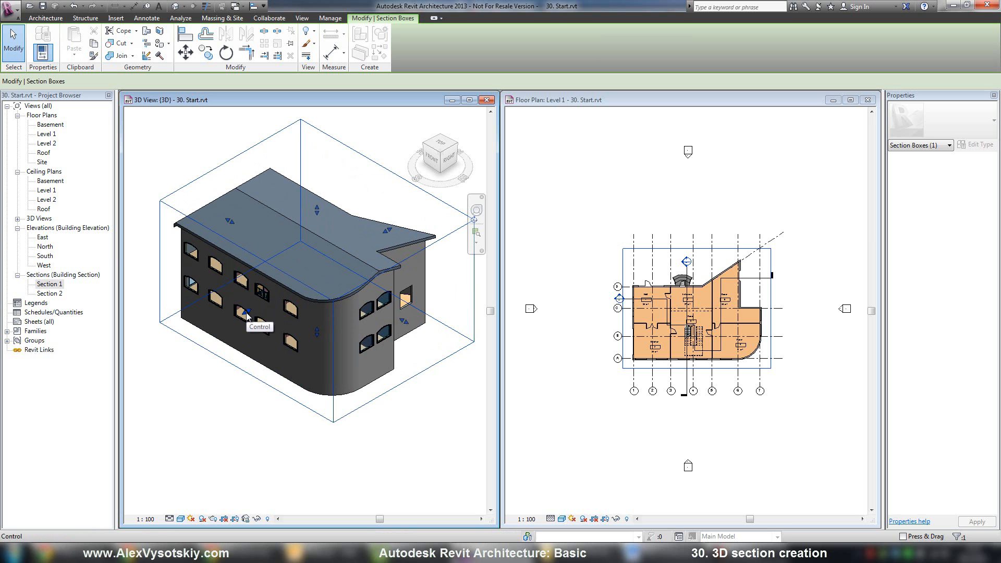
pyautogui.moveTo(234, 238)
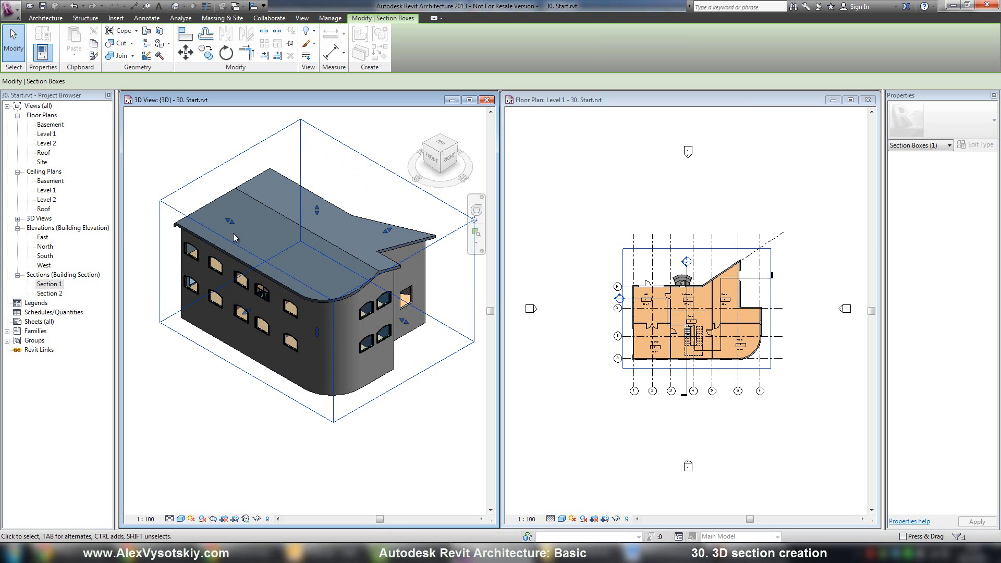
pyautogui.moveTo(205, 255)
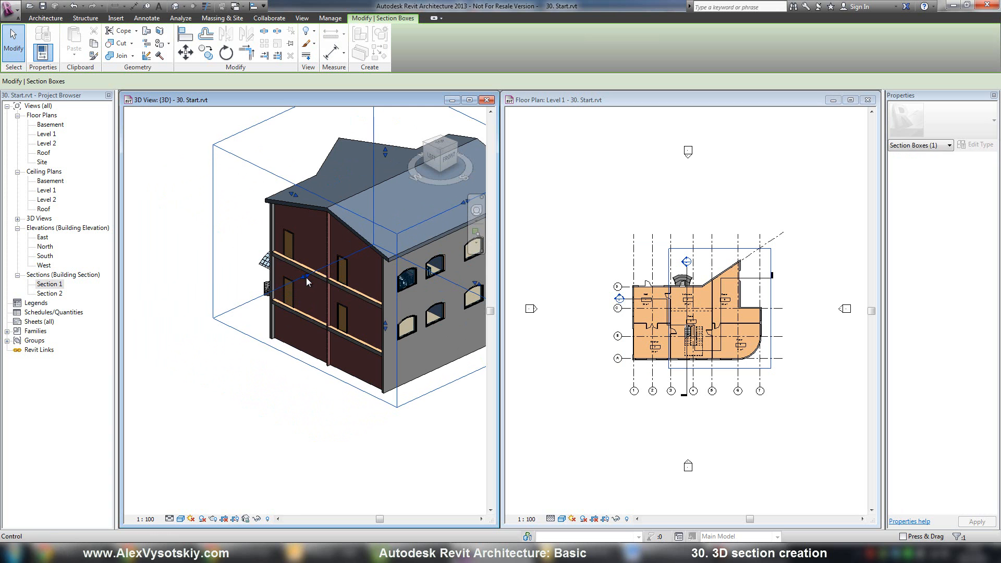
# - Orbit around the sliced building to inspect its exposed walls and floor slabs
pyautogui.moveTo(306, 282); pyautogui.dragTo(281, 287)
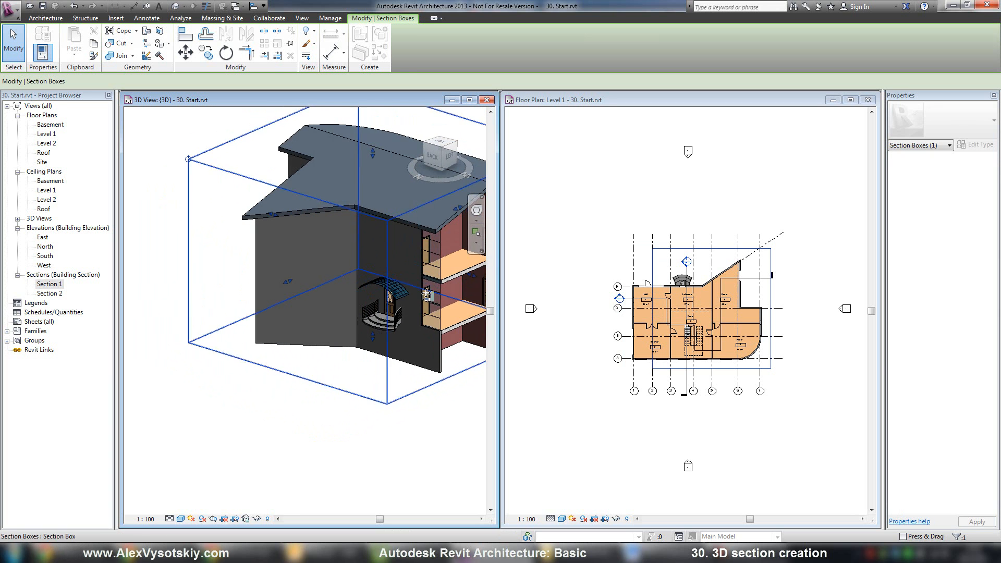
pyautogui.moveTo(427, 292); pyautogui.dragTo(351, 300)
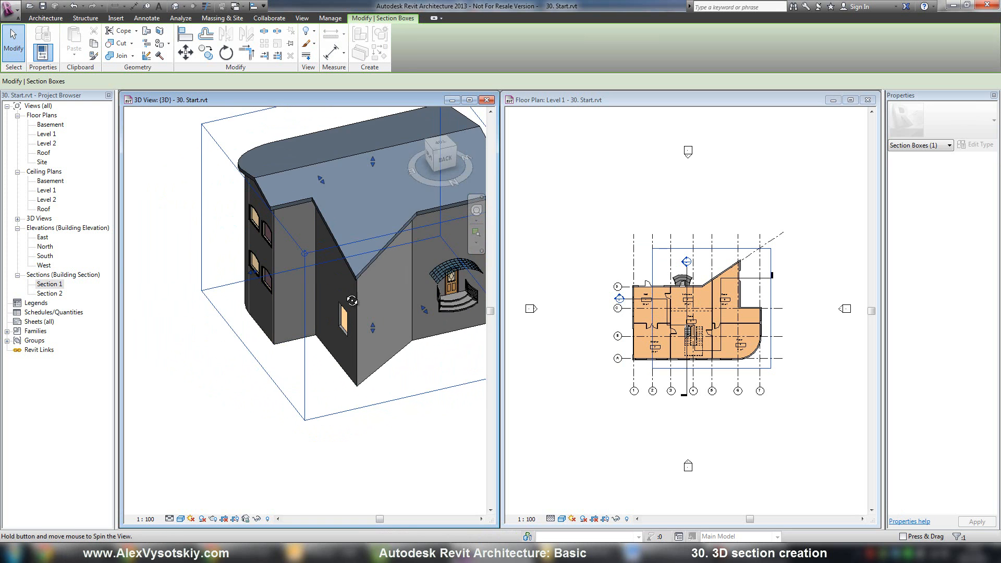
pyautogui.moveTo(351, 300); pyautogui.dragTo(326, 322)
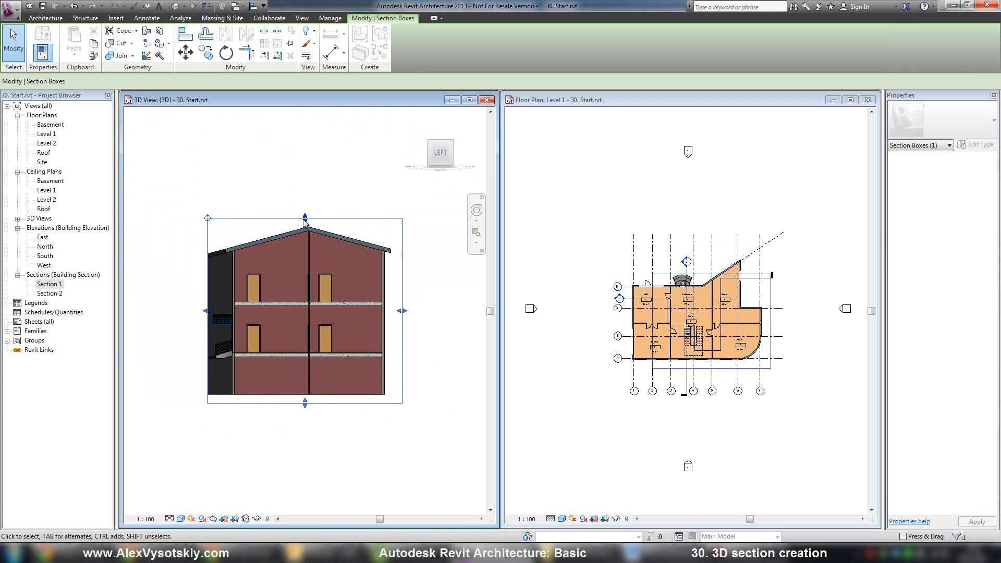
# - Lower the section box top below the roof, then deselect
pyautogui.click(301, 18)
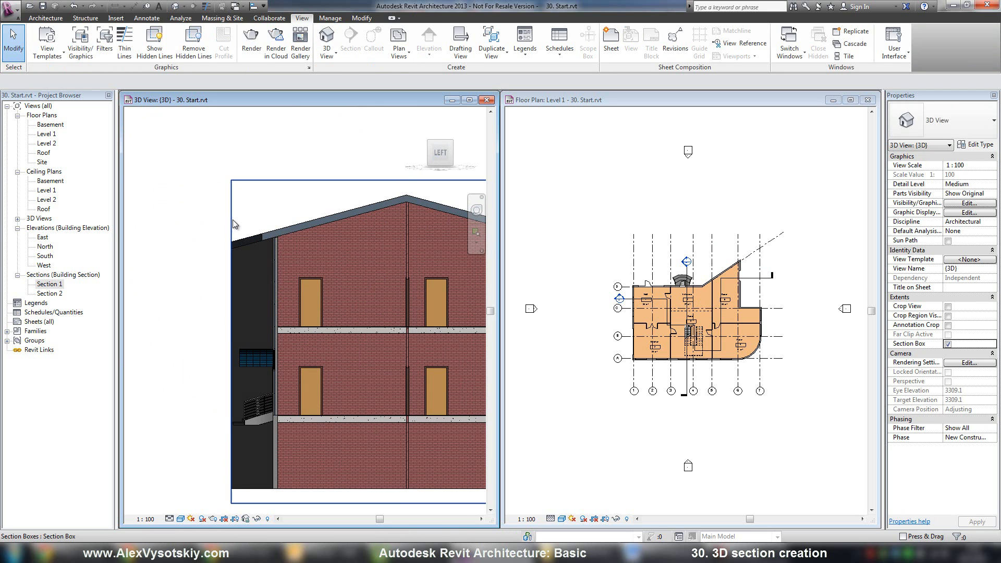
pyautogui.click(230, 306)
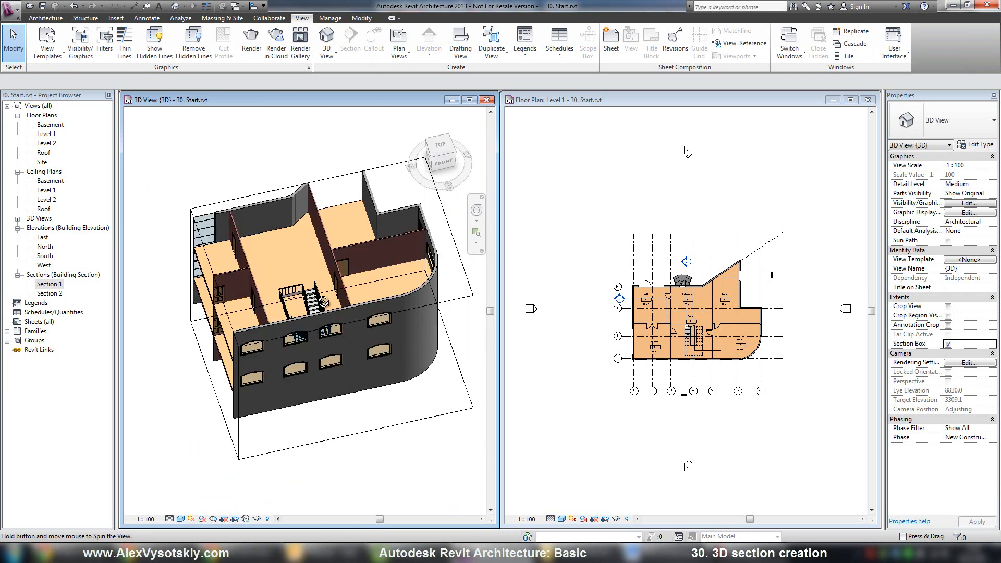
# - Orbit to an isometric corner view and select the section box edge
pyautogui.moveTo(319, 287); pyautogui.dragTo(357, 278)
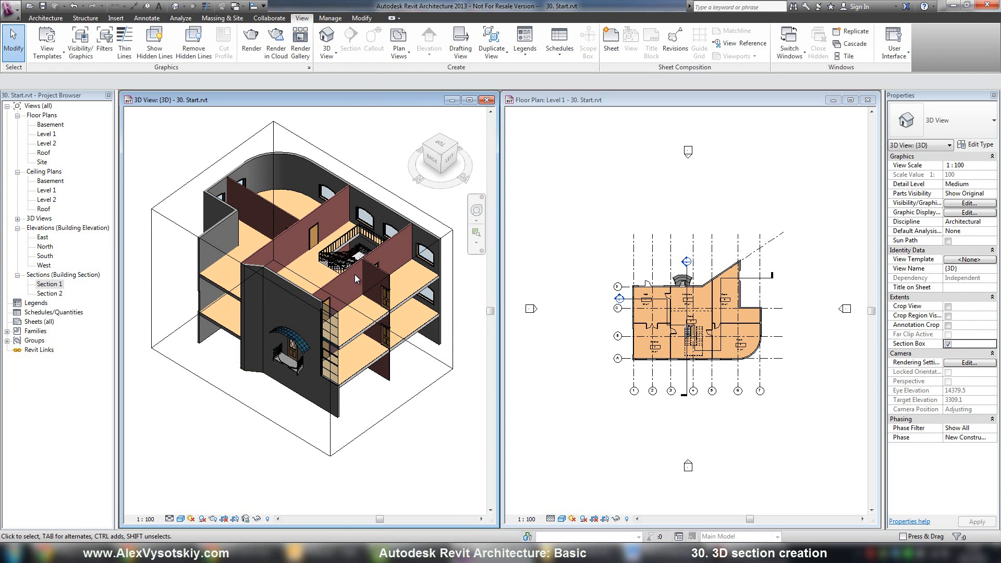
pyautogui.click(348, 252)
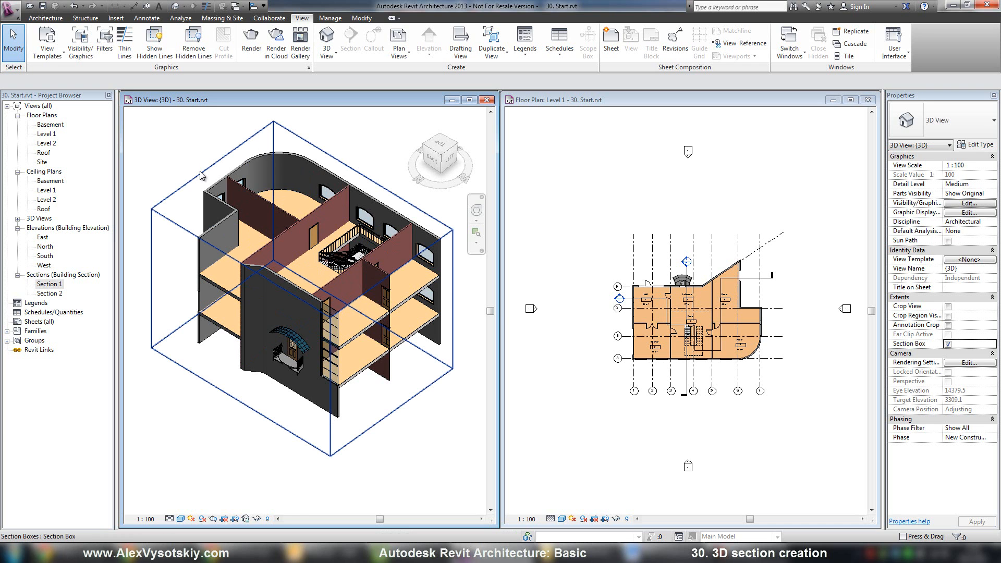
pyautogui.moveTo(200, 176)
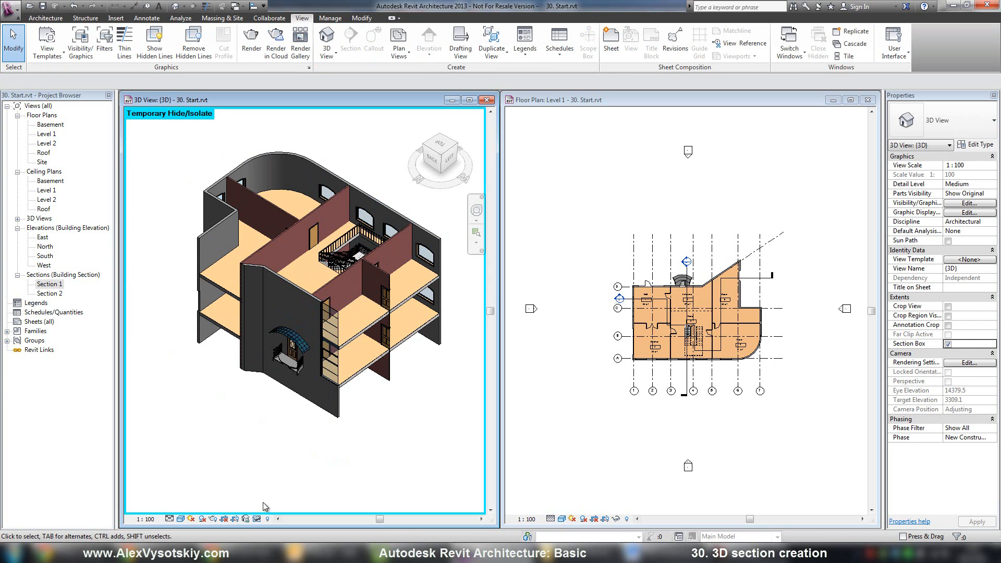
pyautogui.click(257, 518)
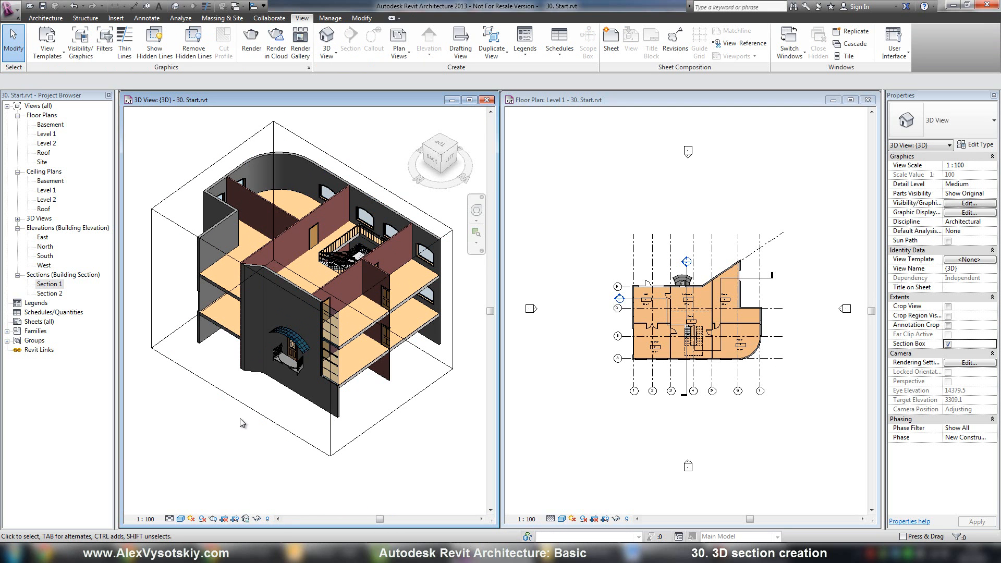
pyautogui.moveTo(378, 143)
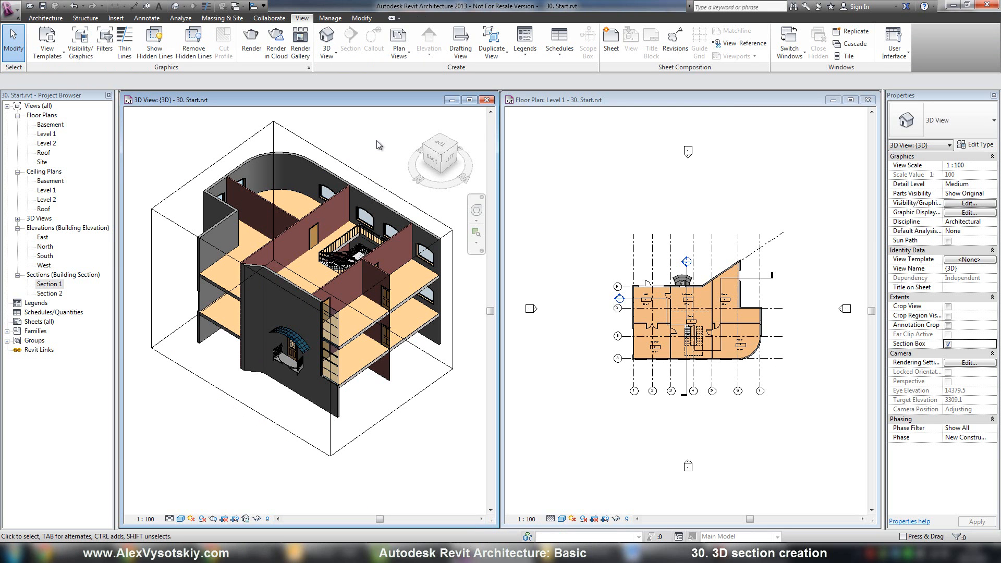
pyautogui.moveTo(300, 129)
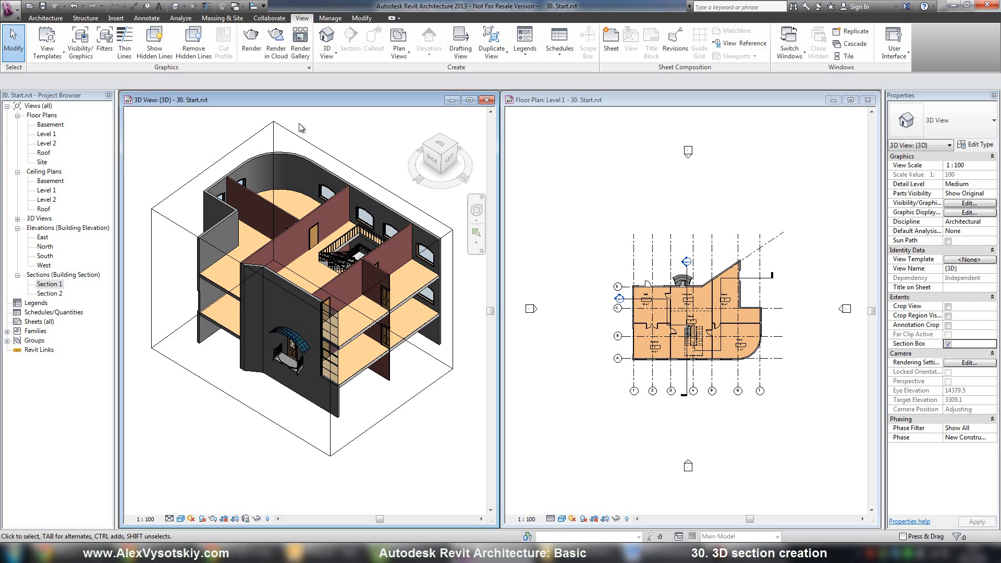
pyautogui.moveTo(168, 199)
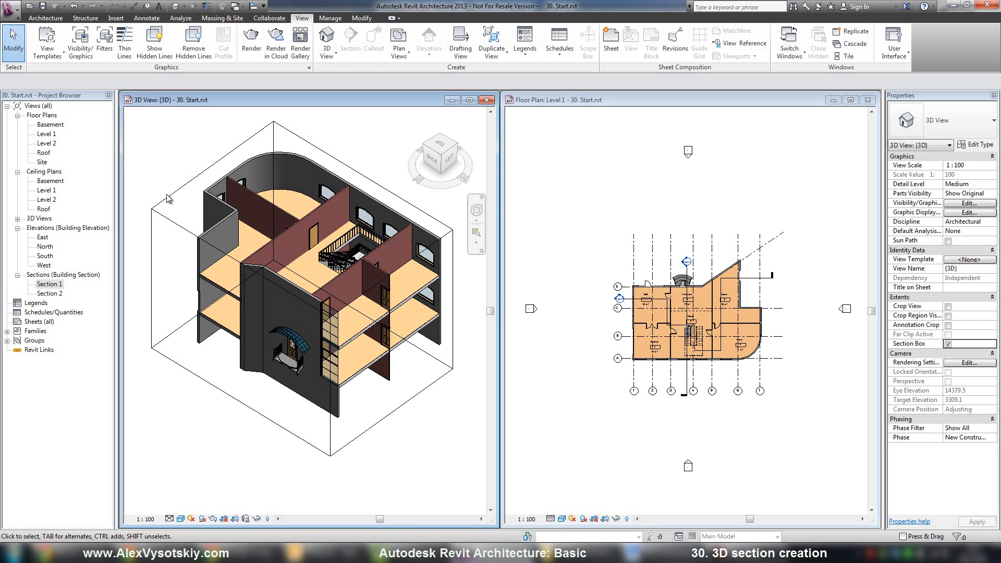
# - Hide the section box with Hide in View > Elements
pyautogui.rightClick(153, 209)
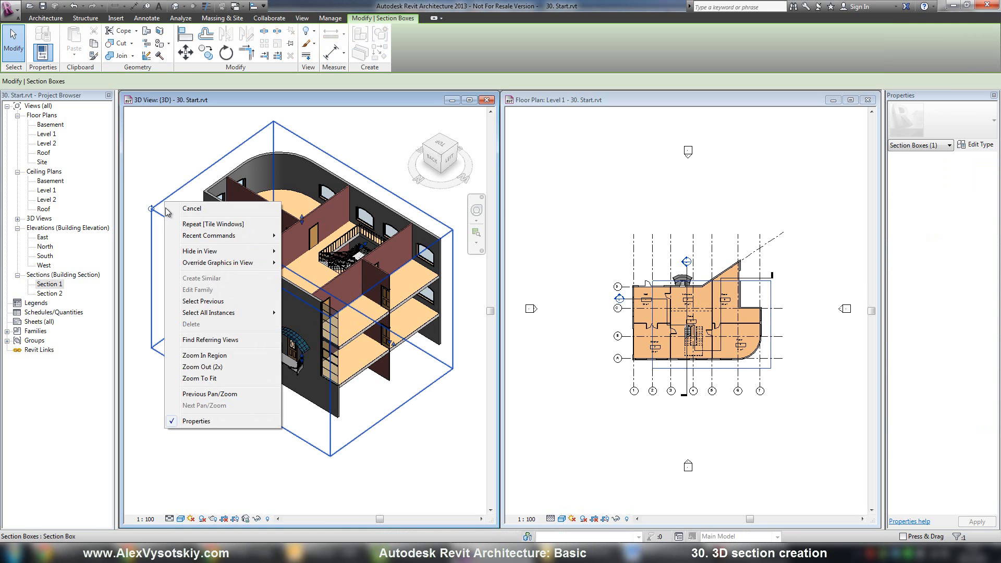
pyautogui.moveTo(200, 250)
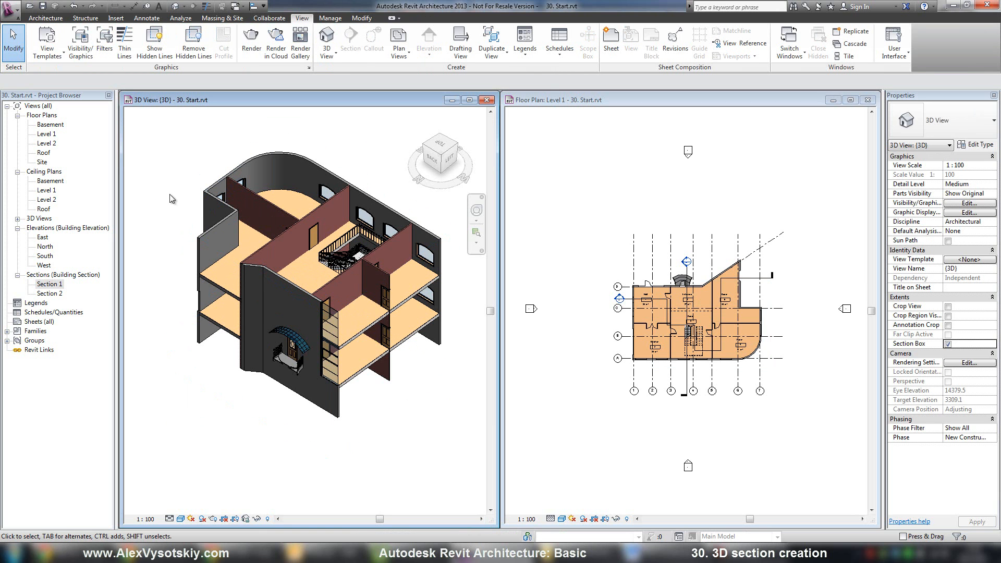
pyautogui.click(336, 304)
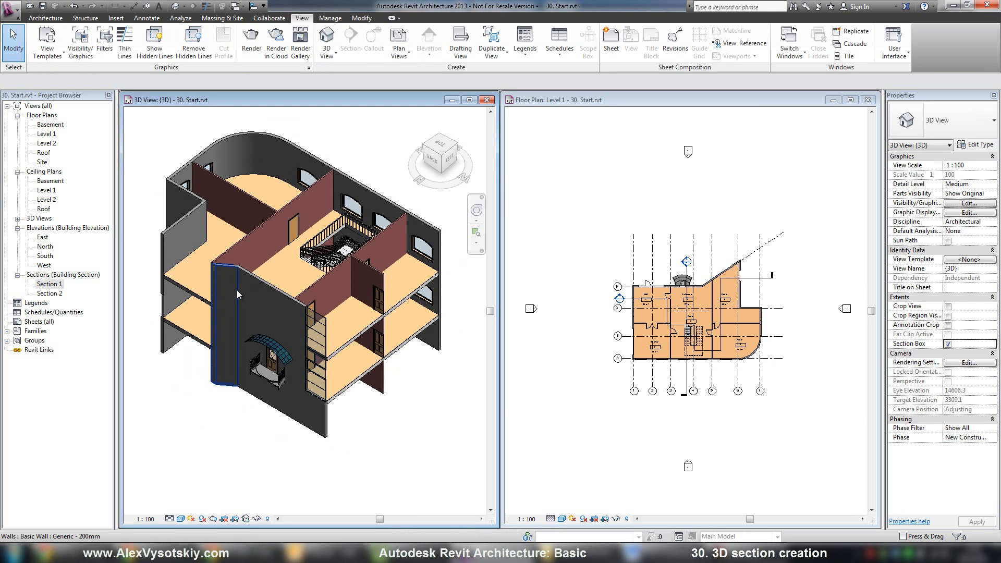
pyautogui.moveTo(268, 518)
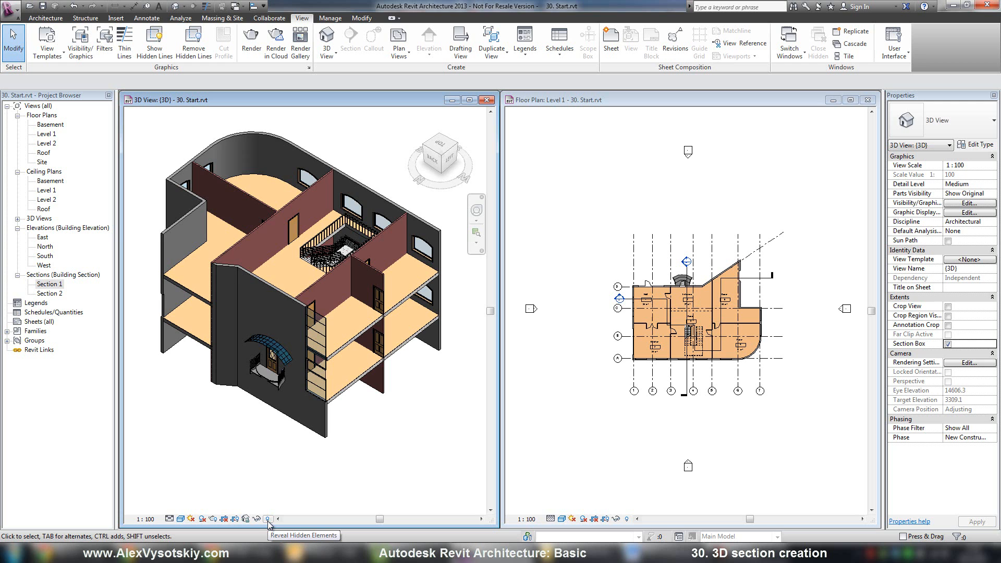
# - Turn on Reveal Hidden Elements to show the hidden section box outline
pyautogui.click(267, 518)
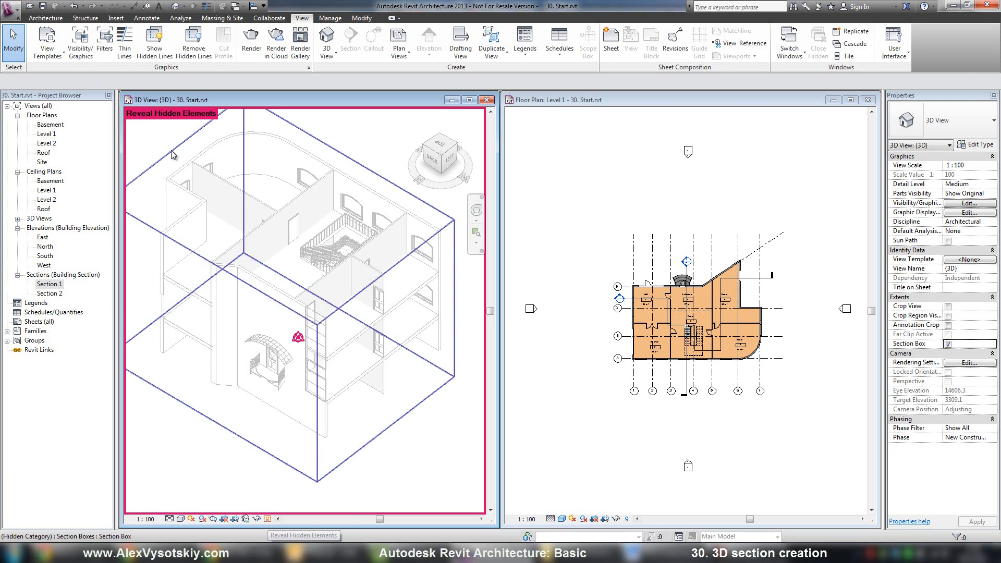